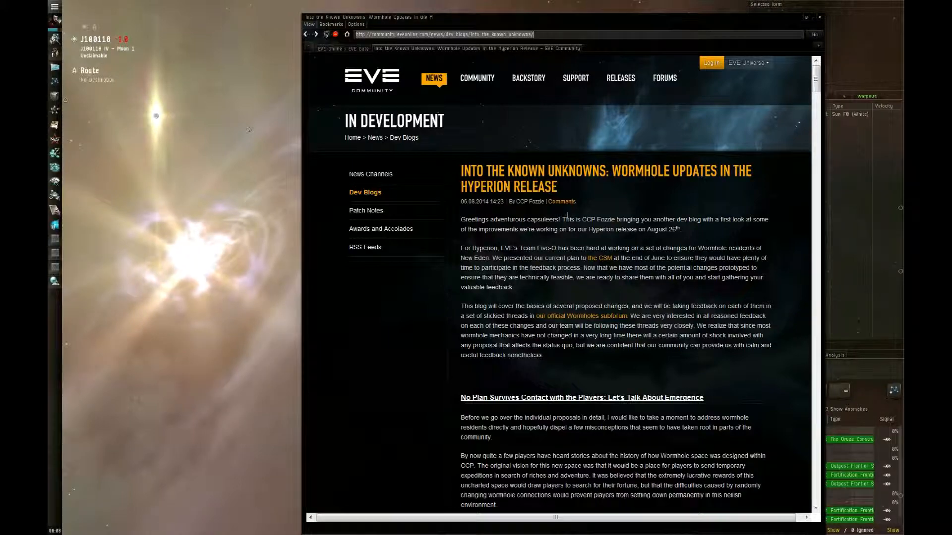
Scroll the Hyperion dev blog down to 'No Plan Survives Contact with the Players'
{"action": "scroll", "scroll_direction": "down", "scroll_amount": 3}
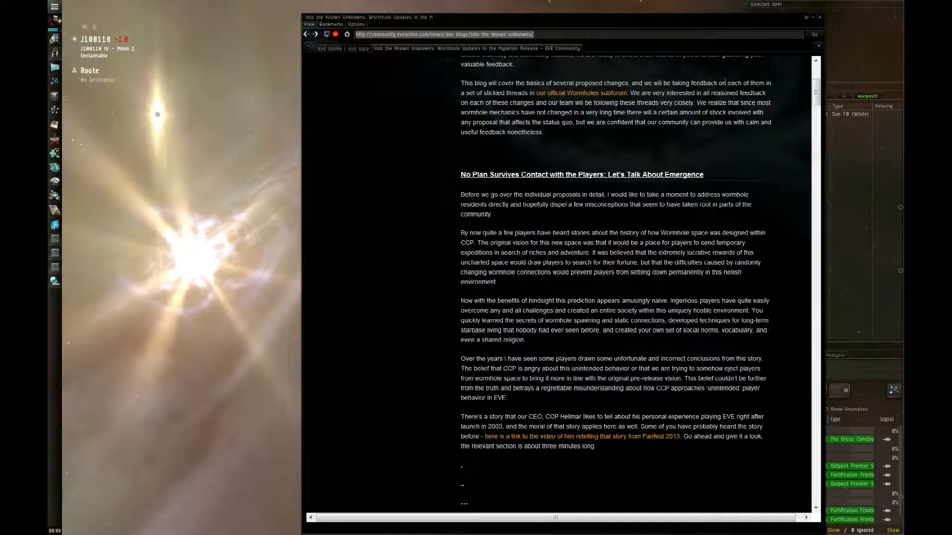
Scroll past Hyperion Approaches and the effect tables to 'Second Static for Class 4 Wormholes'
{"action": "scroll", "scroll_direction": "down", "scroll_amount": 3}
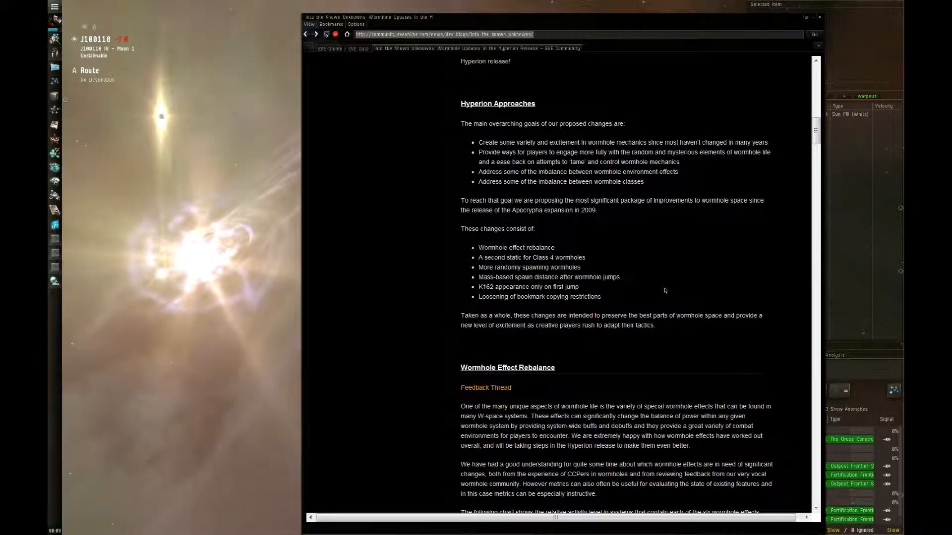
{"action": "scroll", "scroll_direction": "down", "scroll_amount": 3}
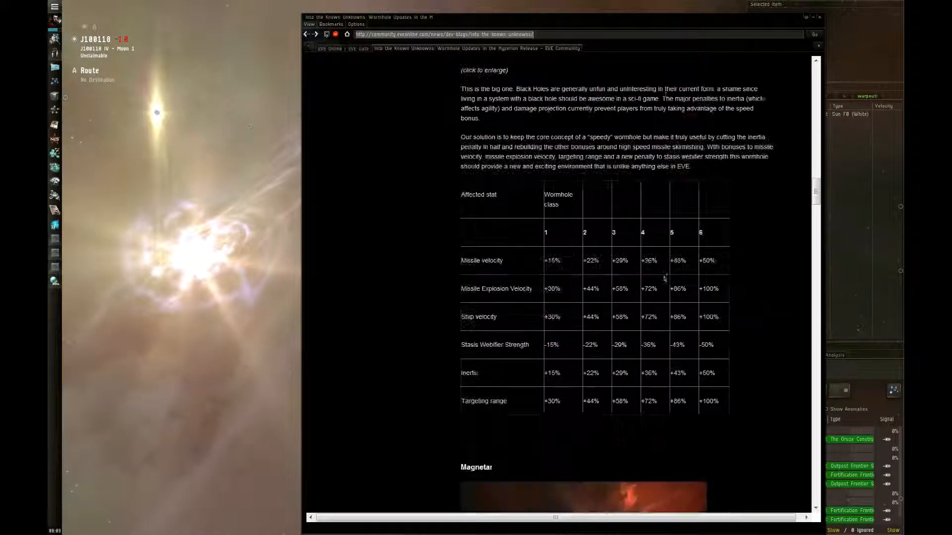
{"action": "scroll", "scroll_direction": "down", "scroll_amount": 3}
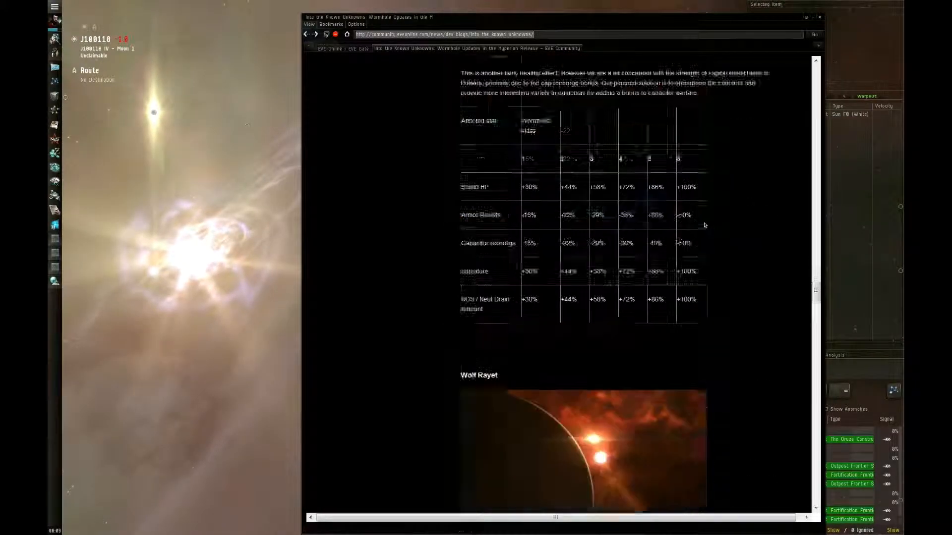
{"action": "scroll", "scroll_direction": "down", "scroll_amount": 3}
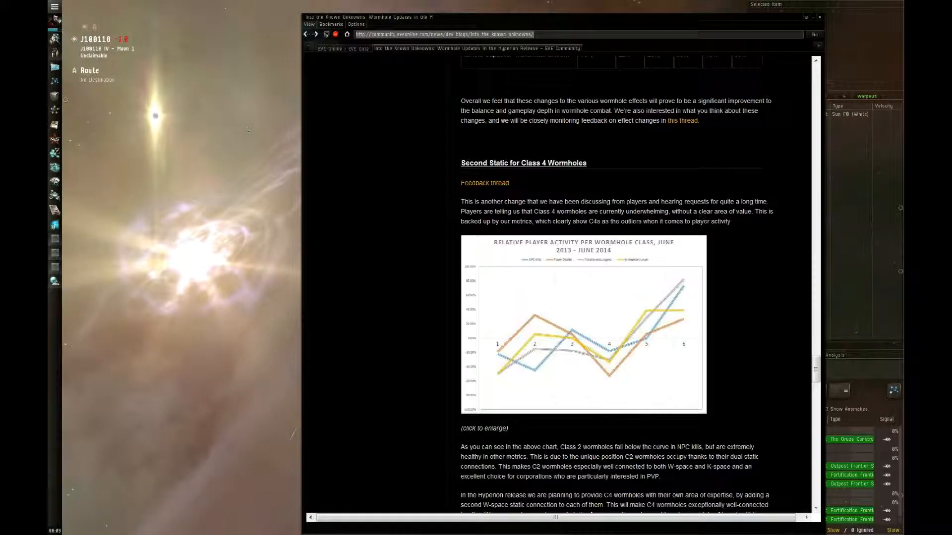
Scroll below the activity chart to the 'More and New Randomly Spawning Wormholes' heading
{"action": "scroll", "scroll_direction": "down", "scroll_amount": 3}
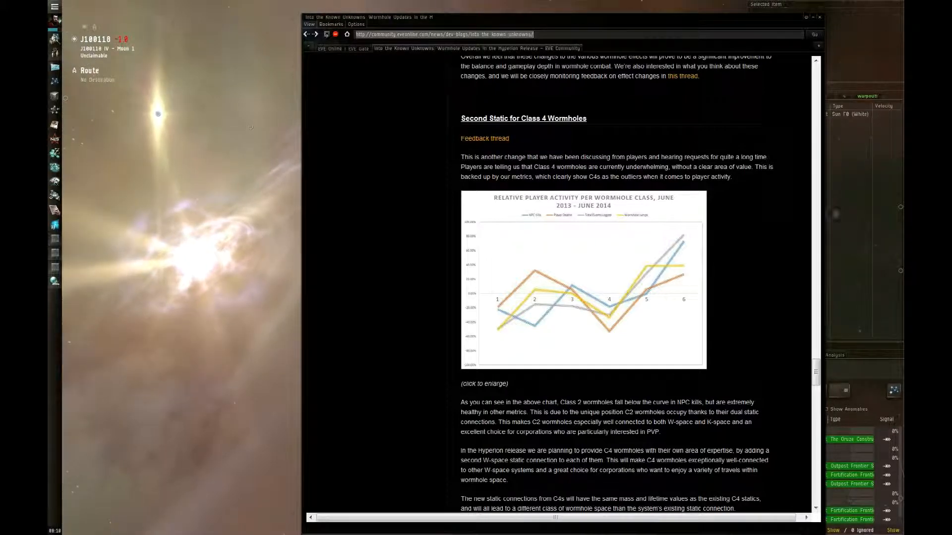
{"action": "scroll", "scroll_direction": "down", "scroll_amount": 3}
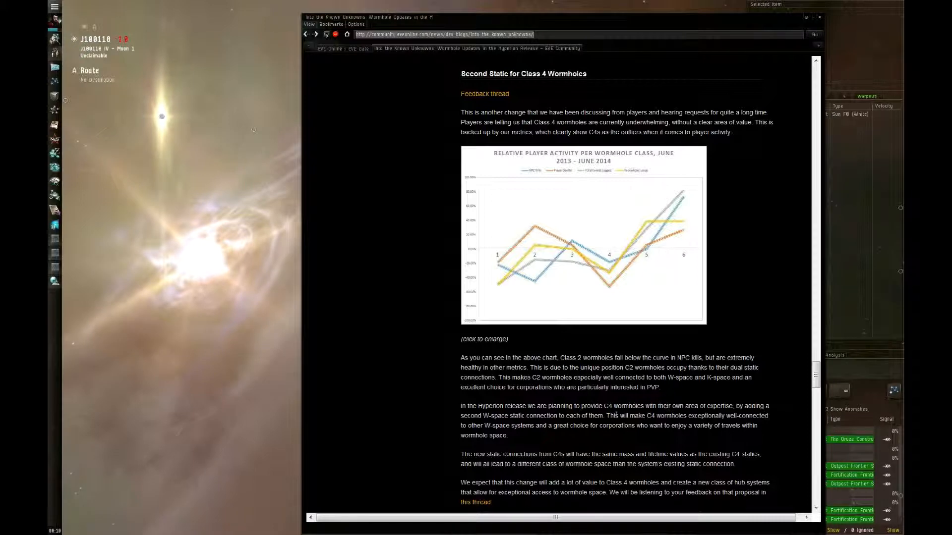
{"action": "scroll", "scroll_direction": "down", "scroll_amount": 3}
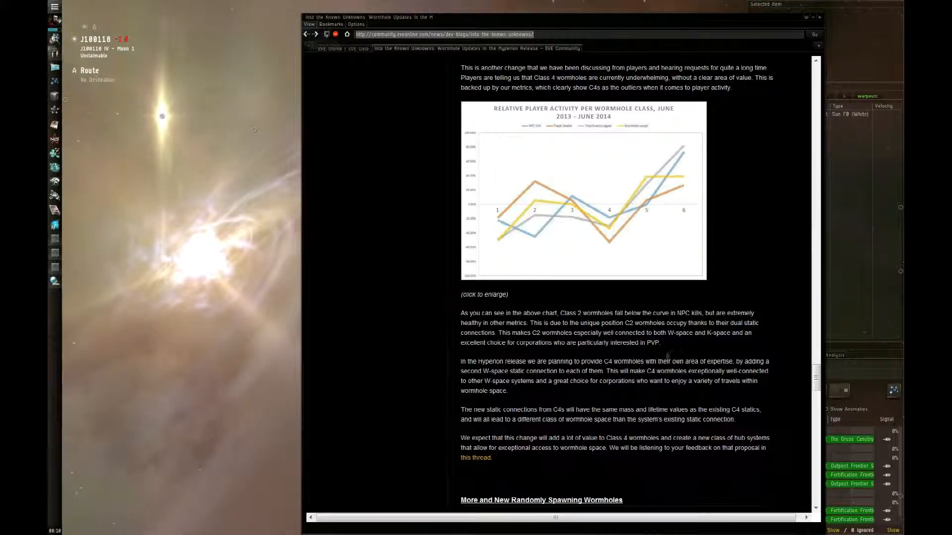
{"action": "scroll", "scroll_direction": "down", "scroll_amount": 3}
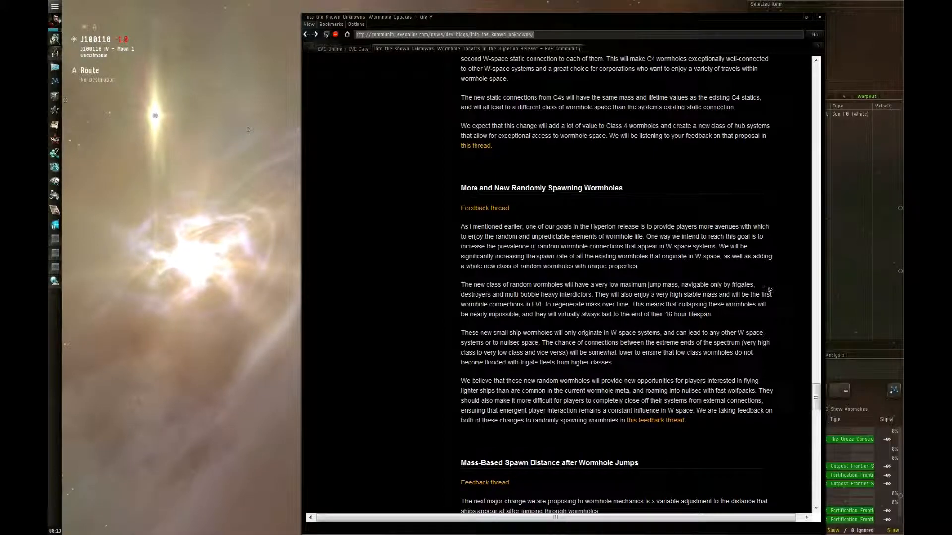
{"action": "scroll", "scroll_direction": "down", "scroll_amount": 3}
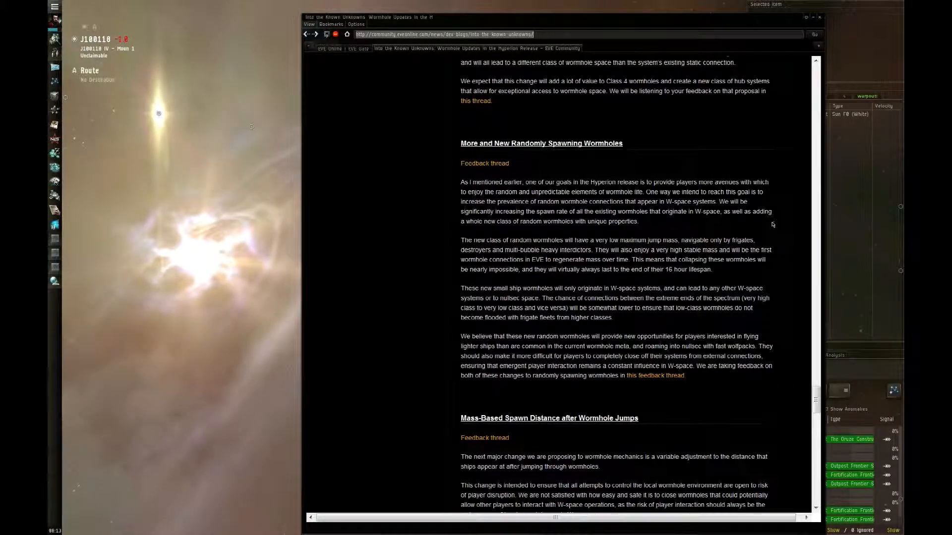
{"action": "scroll", "scroll_direction": "down", "scroll_amount": 3}
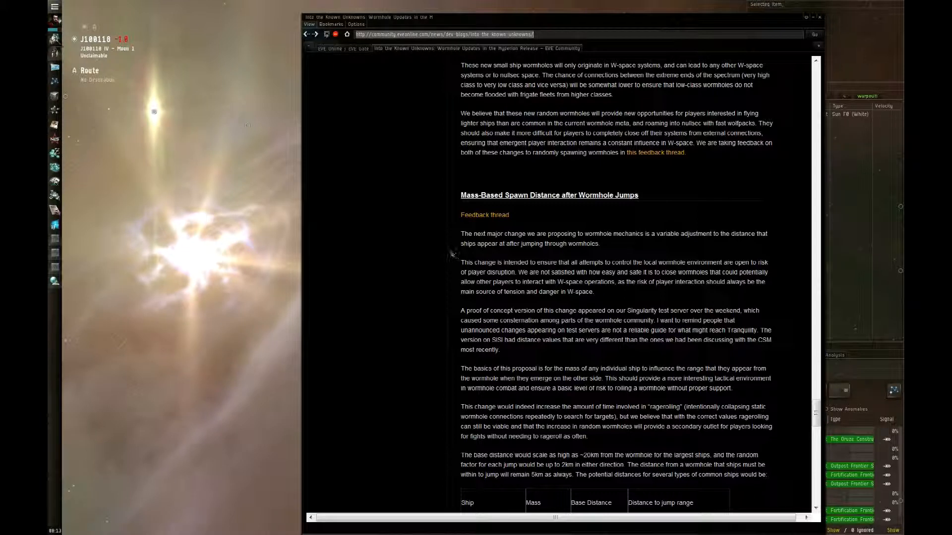
{"action": "mouse_move", "coordinate": [451, 253]}
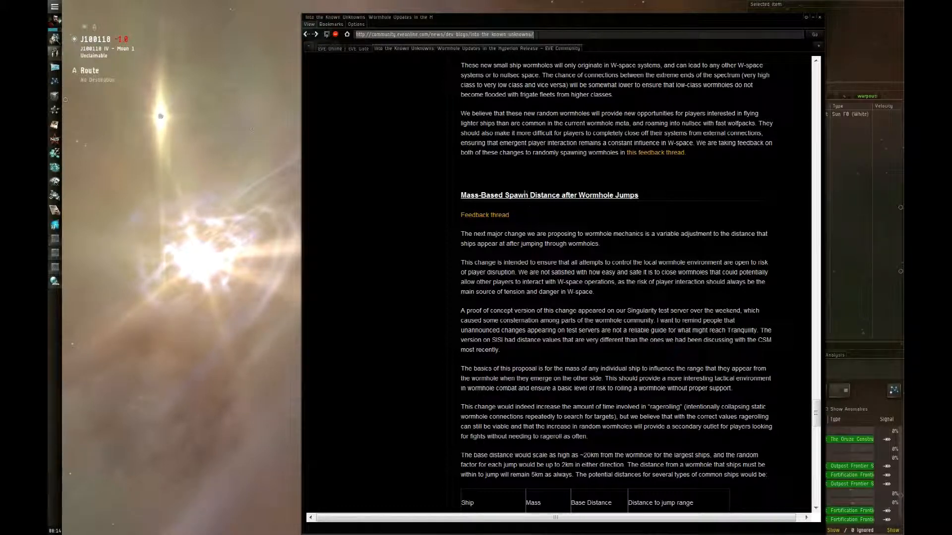
{"action": "scroll", "scroll_direction": "down", "scroll_amount": 3}
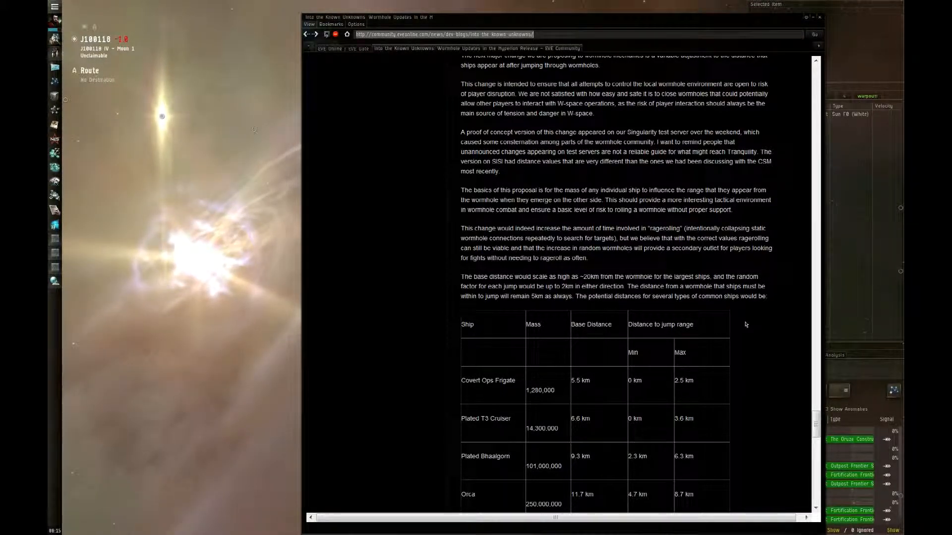
{"action": "scroll", "scroll_direction": "down", "scroll_amount": 3}
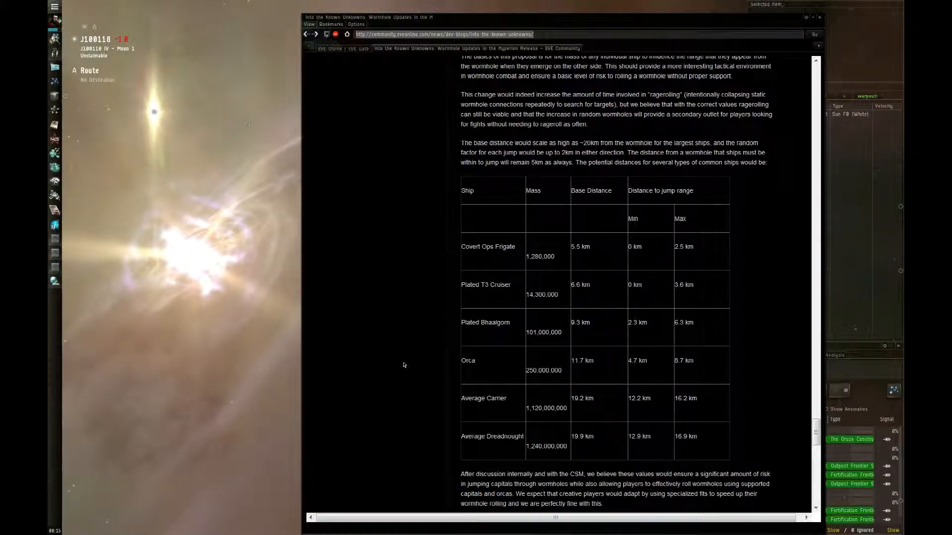
{"action": "mouse_move", "coordinate": [514, 374]}
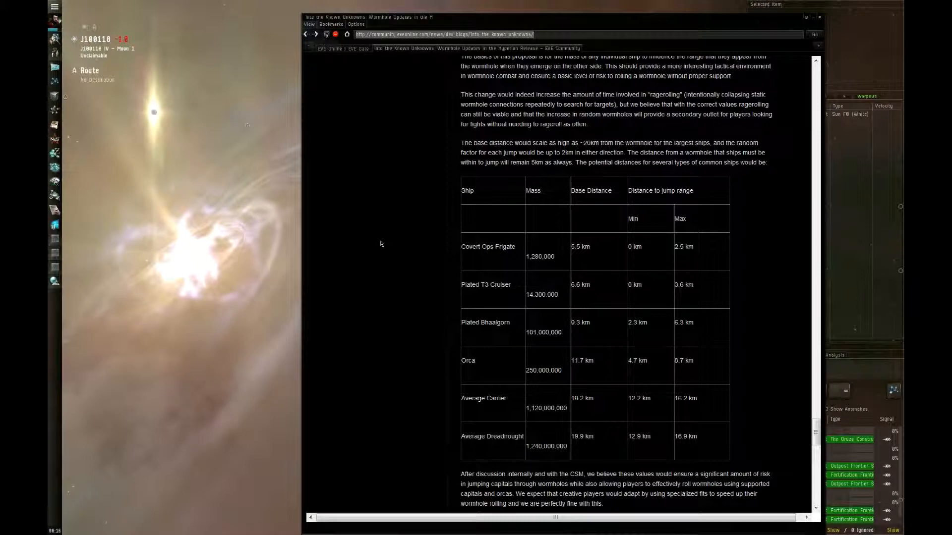
Scroll down to the 'Changes to K162 Signature Appearance' section and its proposal text
{"action": "scroll", "scroll_direction": "down", "scroll_amount": 3}
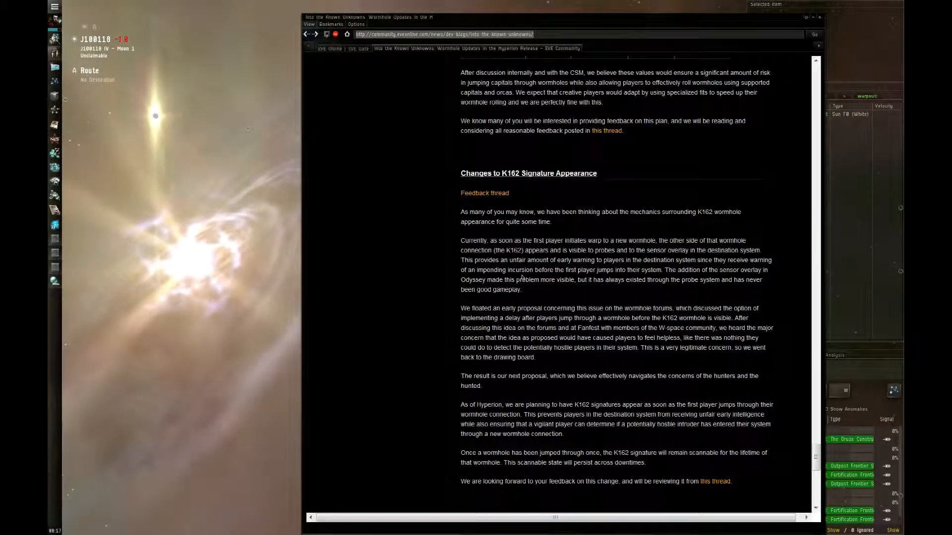
{"action": "mouse_move", "coordinate": [515, 278]}
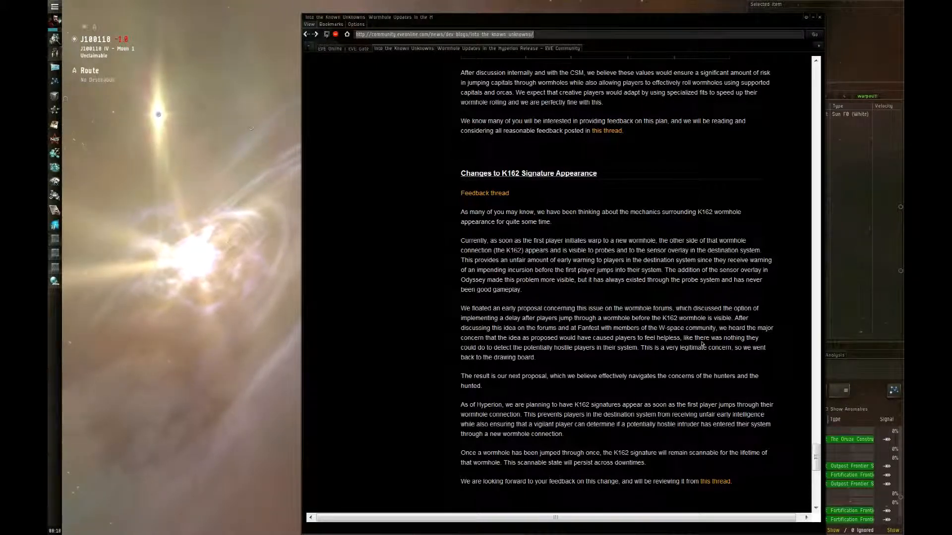
{"action": "mouse_move", "coordinate": [658, 270]}
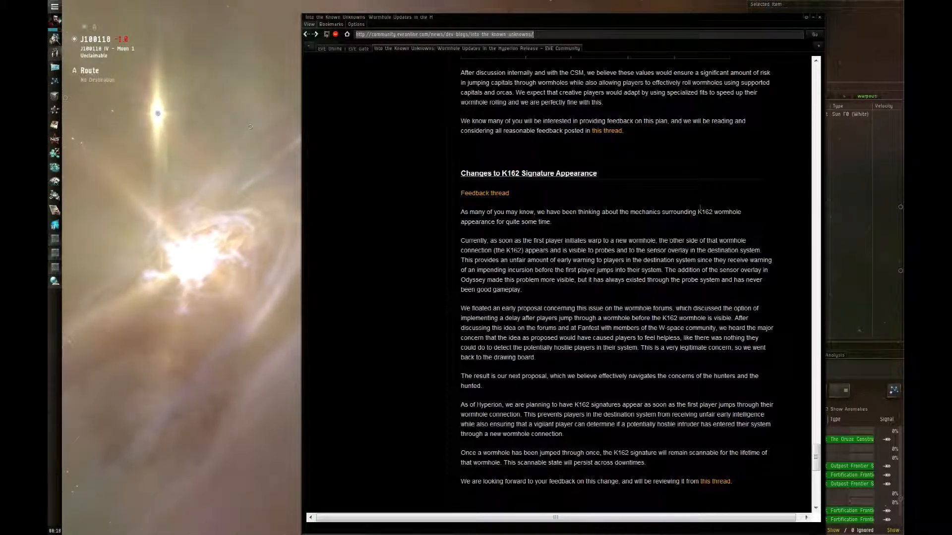
{"action": "mouse_move", "coordinate": [717, 267]}
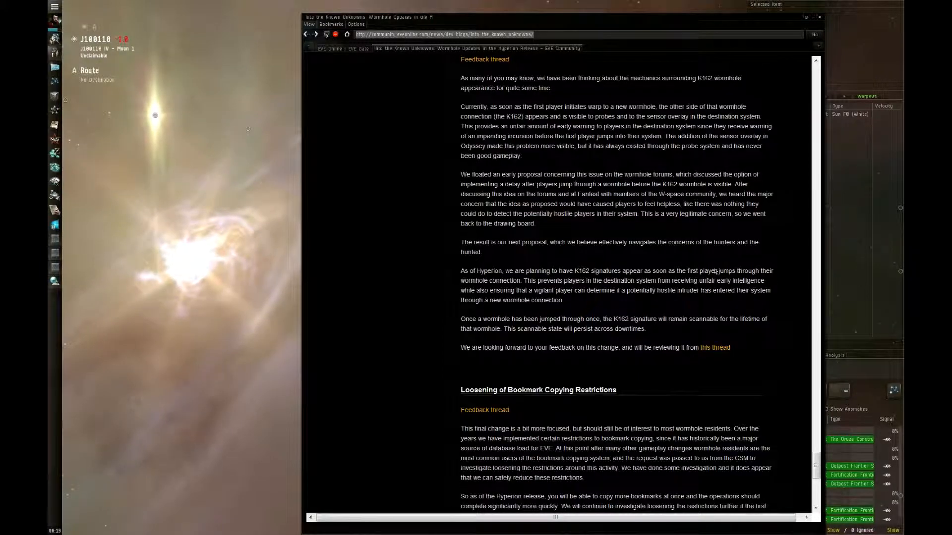
Scroll to 'Loosening of Bookmark Copying Restrictions' and the start of 'In Closing'
{"action": "scroll", "scroll_direction": "down", "scroll_amount": 3}
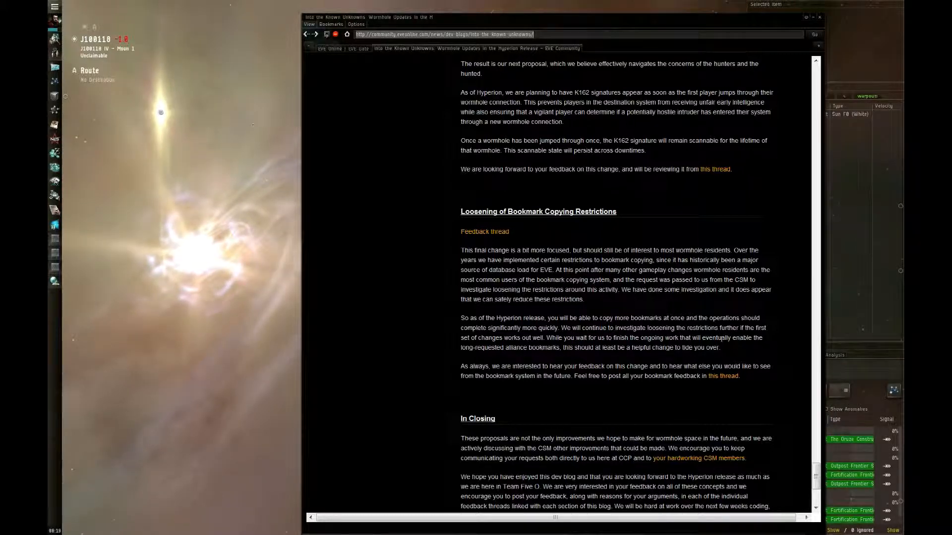
{"action": "mouse_move", "coordinate": [724, 307]}
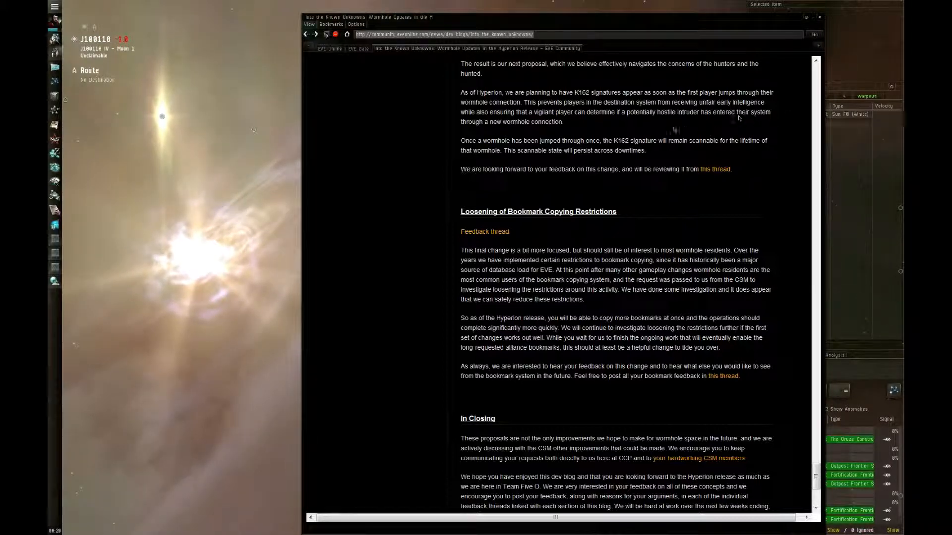
{"action": "scroll", "scroll_direction": "down", "scroll_amount": 3}
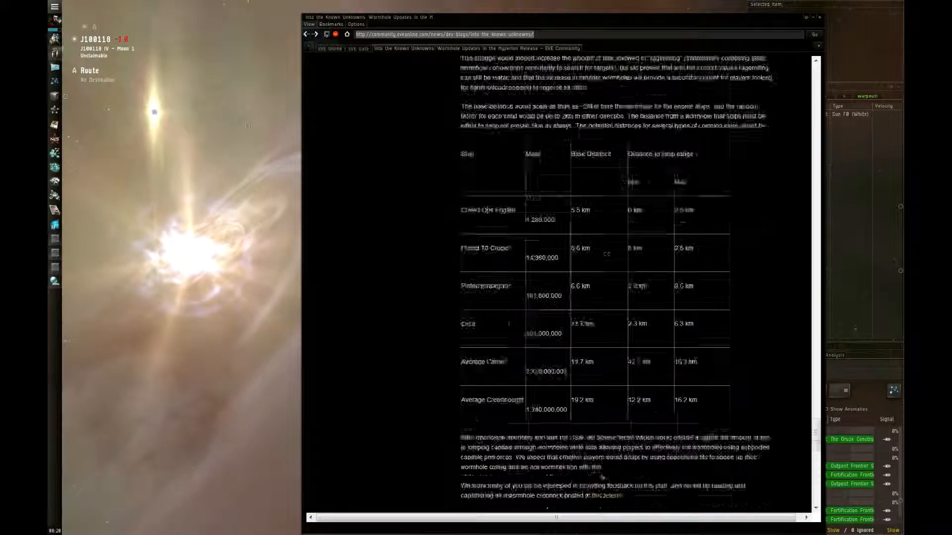
{"action": "scroll", "scroll_direction": "down", "scroll_amount": 3}
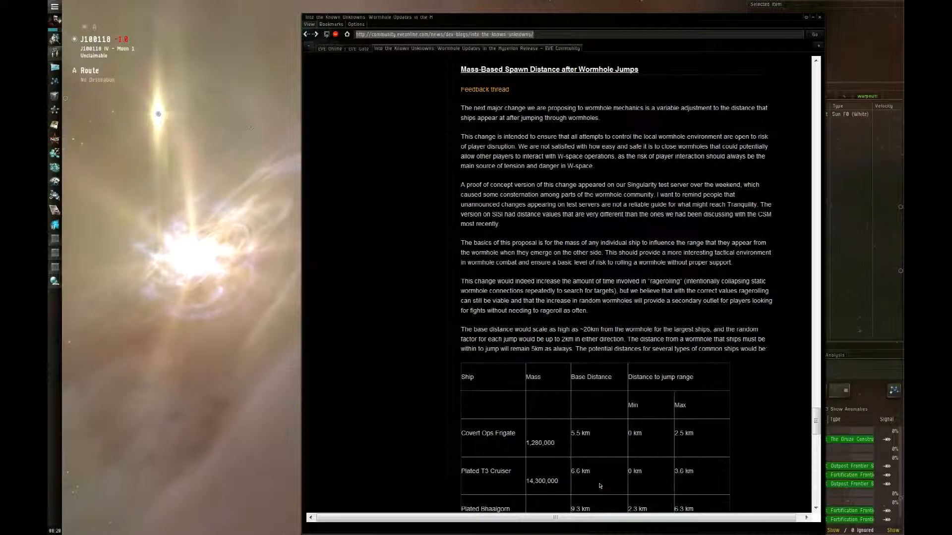
{"action": "scroll", "scroll_direction": "down", "scroll_amount": 3}
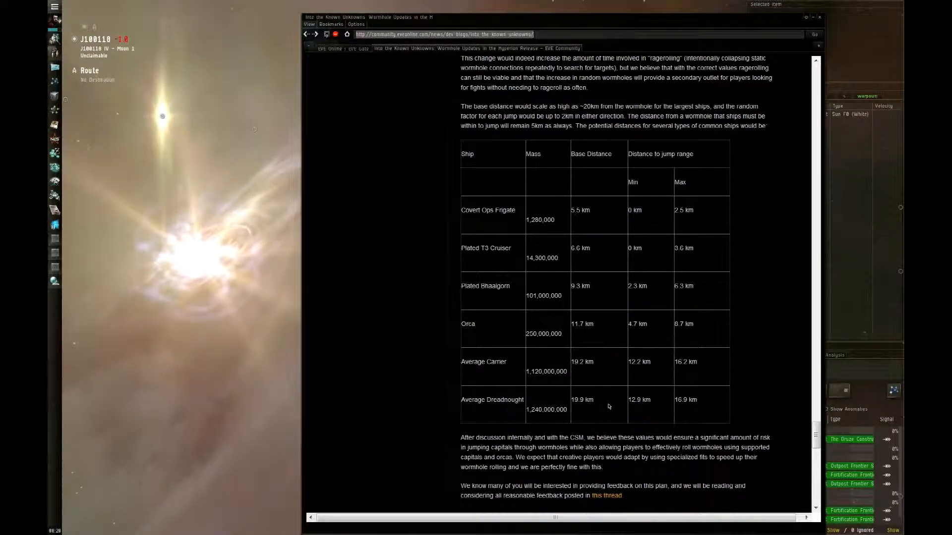
{"action": "scroll", "scroll_direction": "down", "scroll_amount": 3}
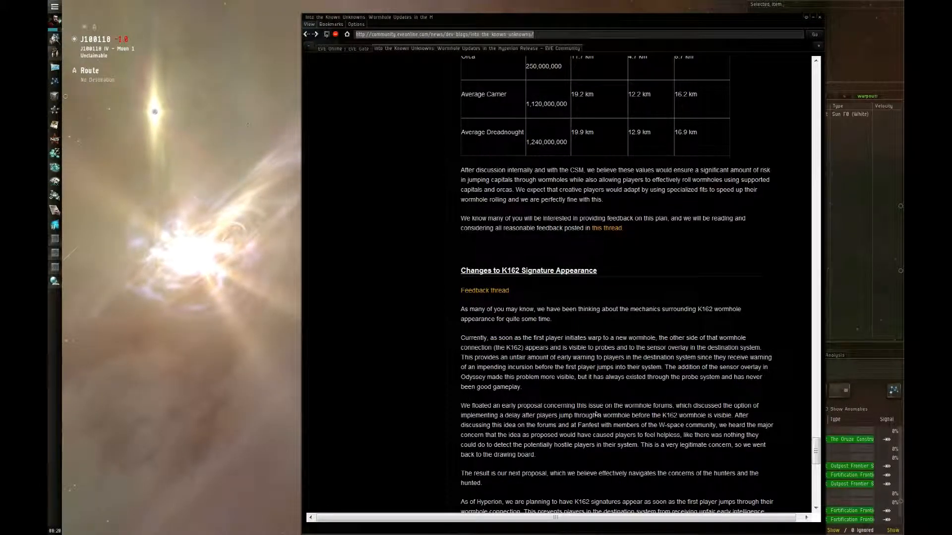
{"action": "scroll", "scroll_direction": "down", "scroll_amount": 3}
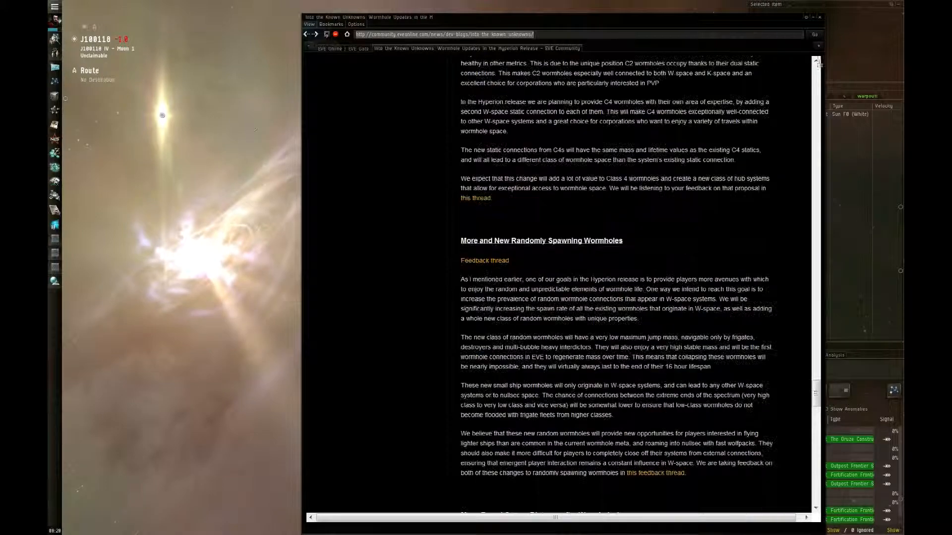
{"action": "left_click", "coordinate": [820, 17]}
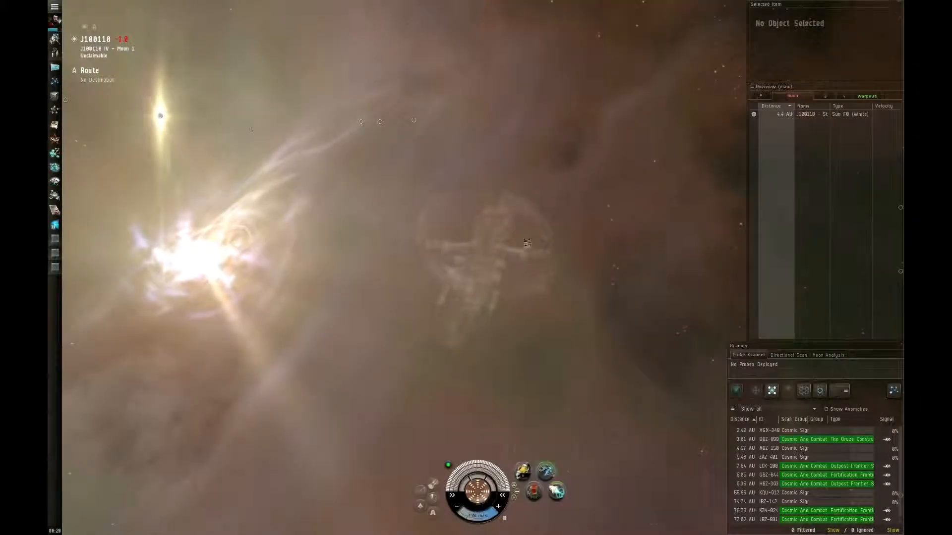